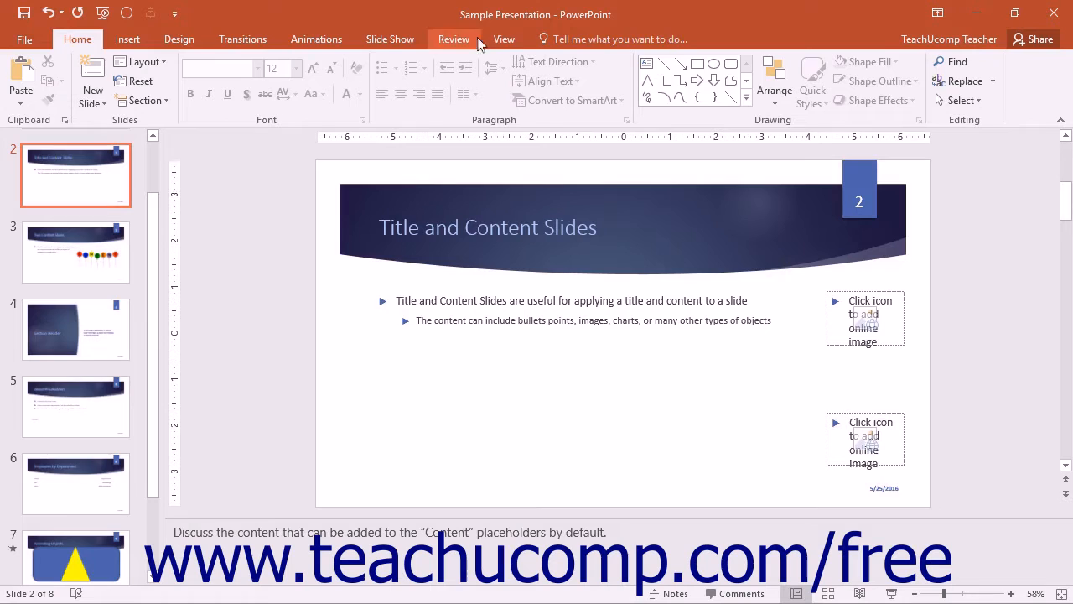
# Switch to the View ribbon and enter Handout Master view
pyautogui.click(504, 39)
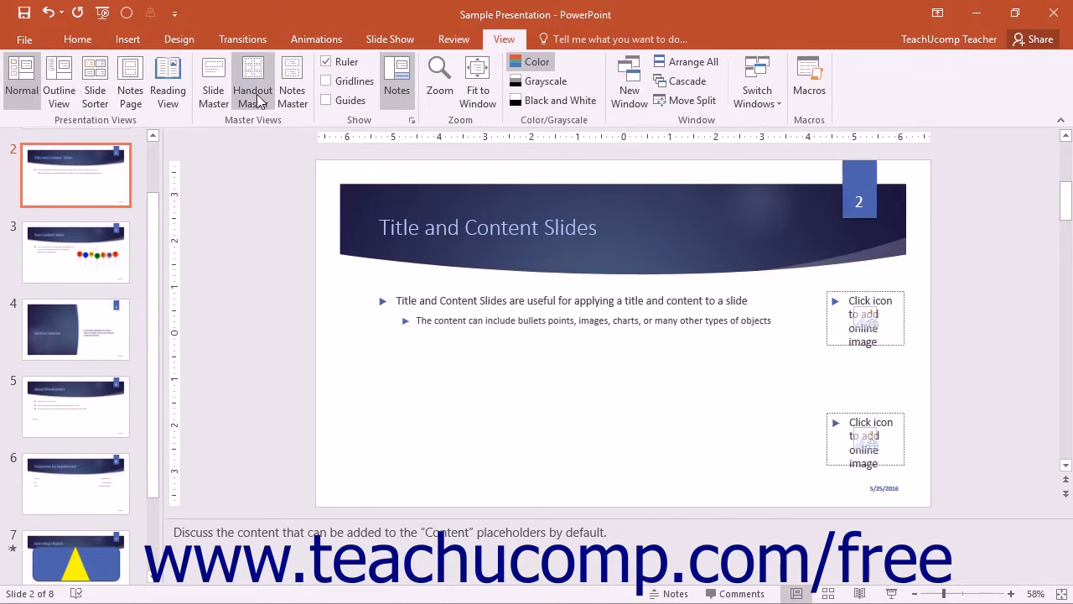
pyautogui.click(251, 80)
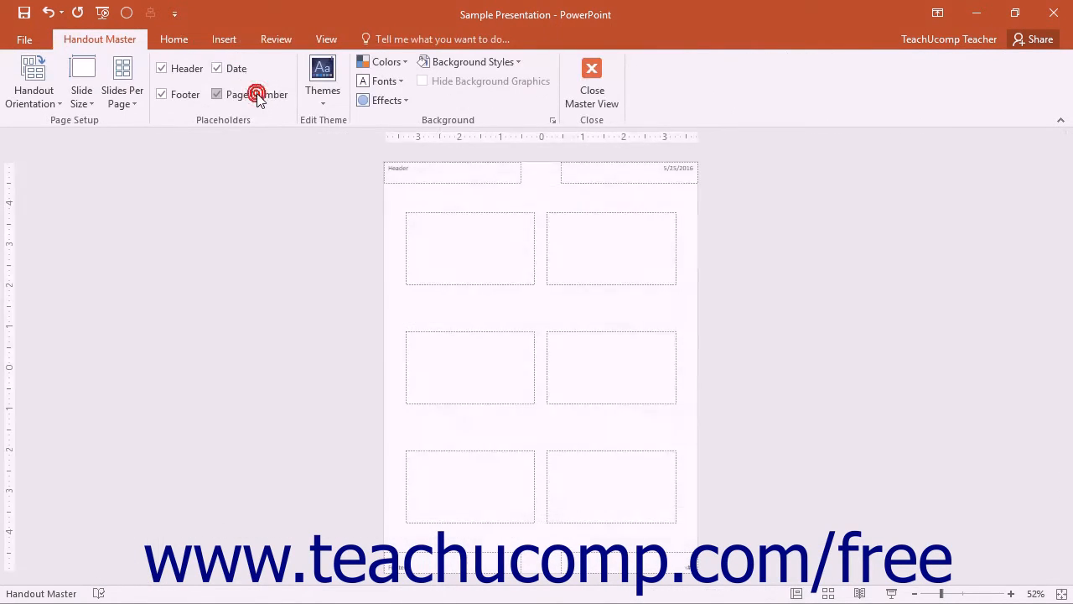
pyautogui.moveTo(255, 93)
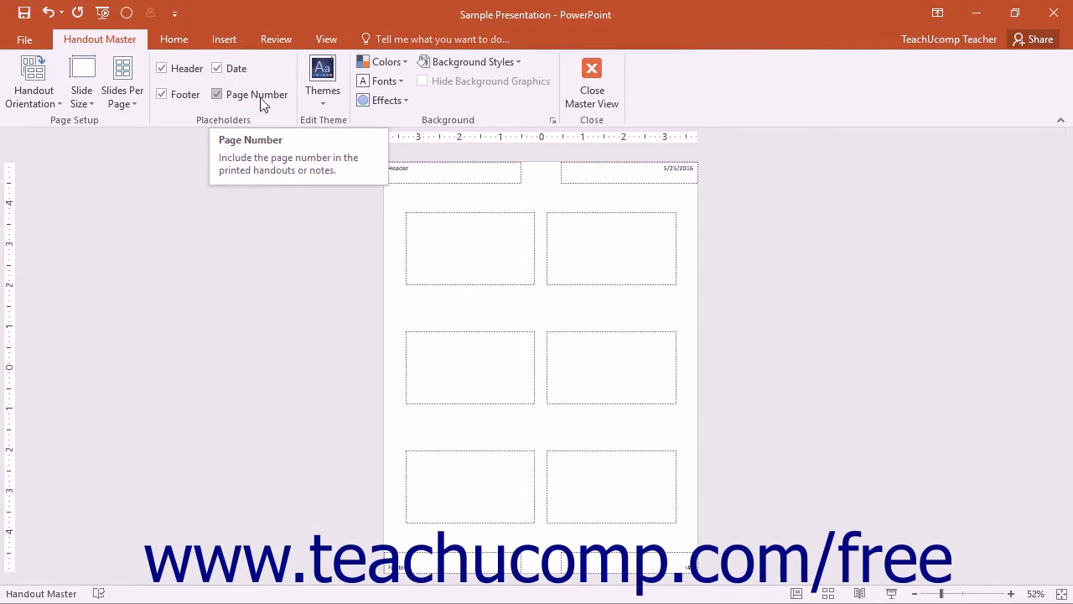
pyautogui.moveTo(352, 289)
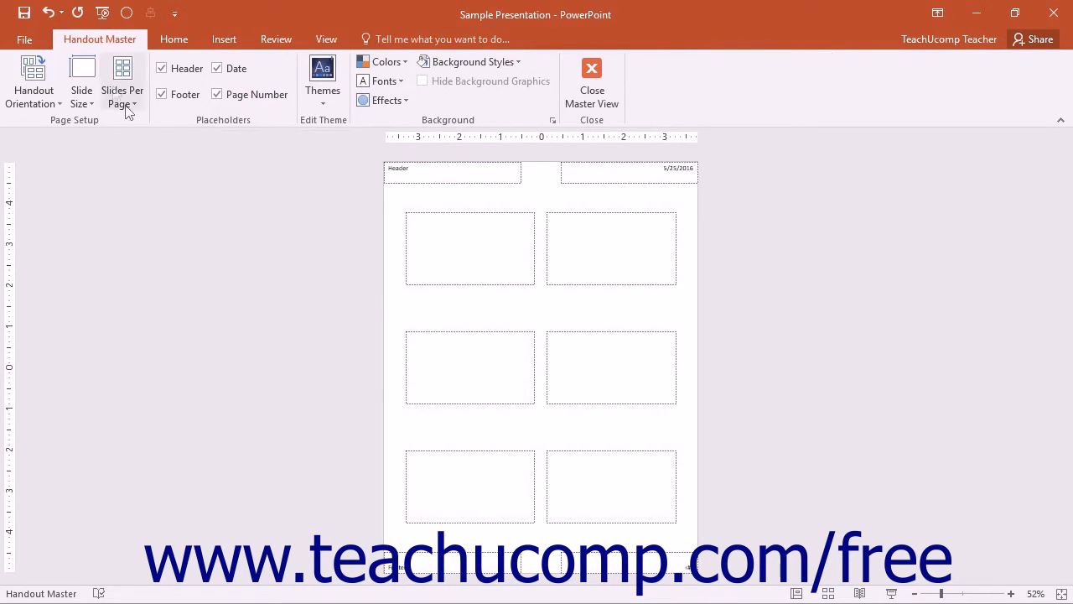
pyautogui.moveTo(144, 183)
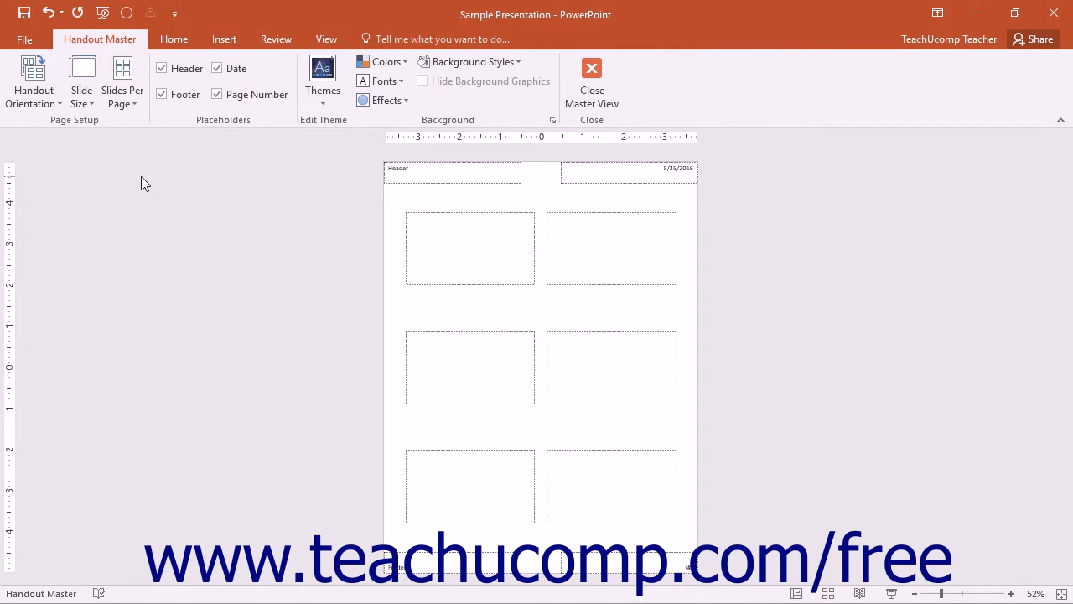
pyautogui.moveTo(122, 80)
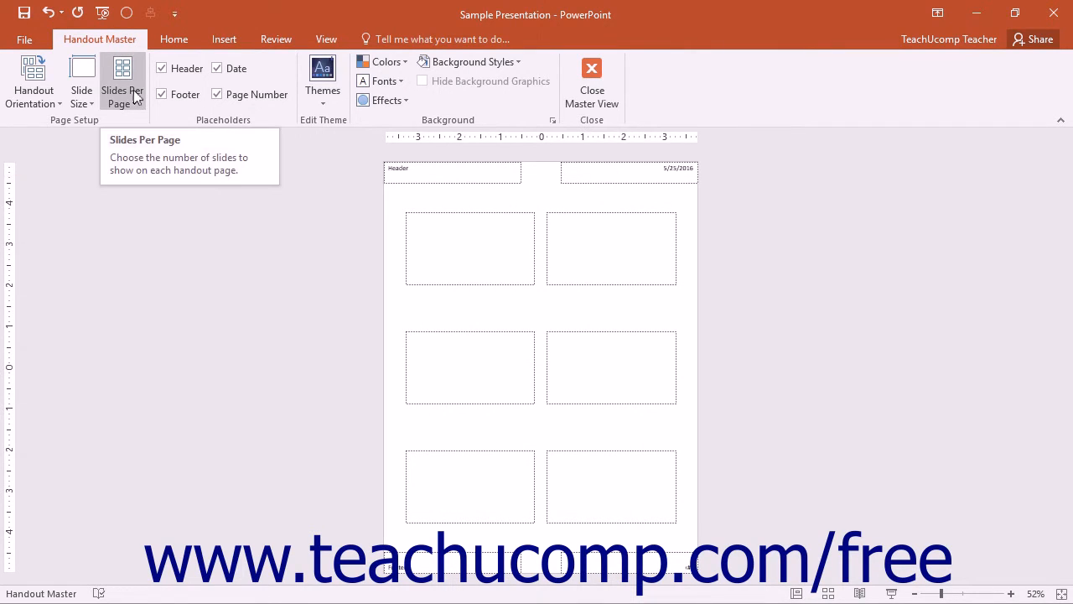
# Set Slides Per Page to 1 Slide and uncheck the Footer placeholder
pyautogui.click(122, 81)
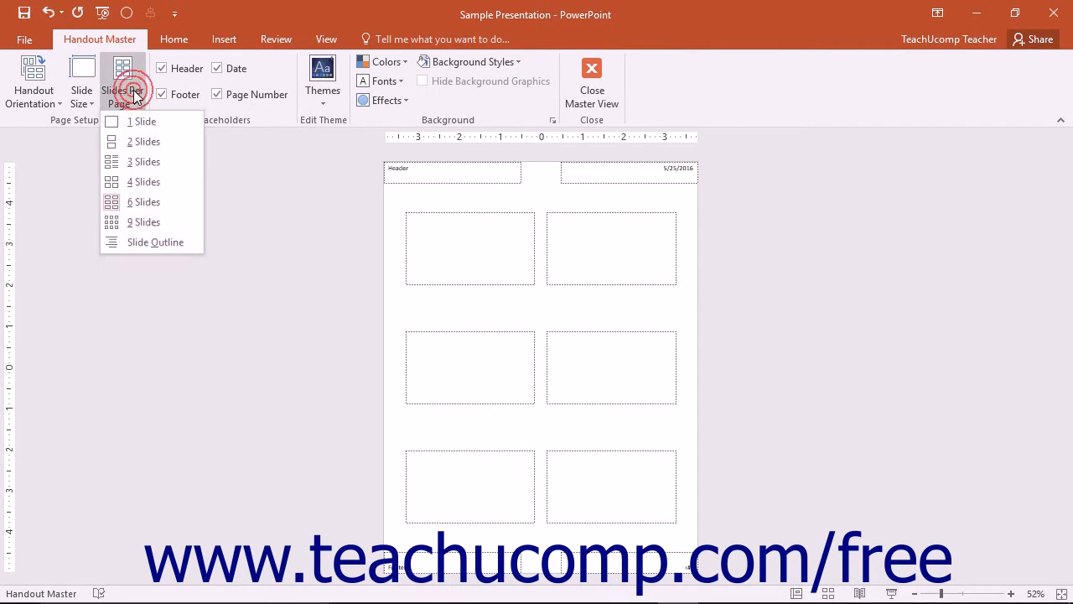
pyautogui.moveTo(142, 121)
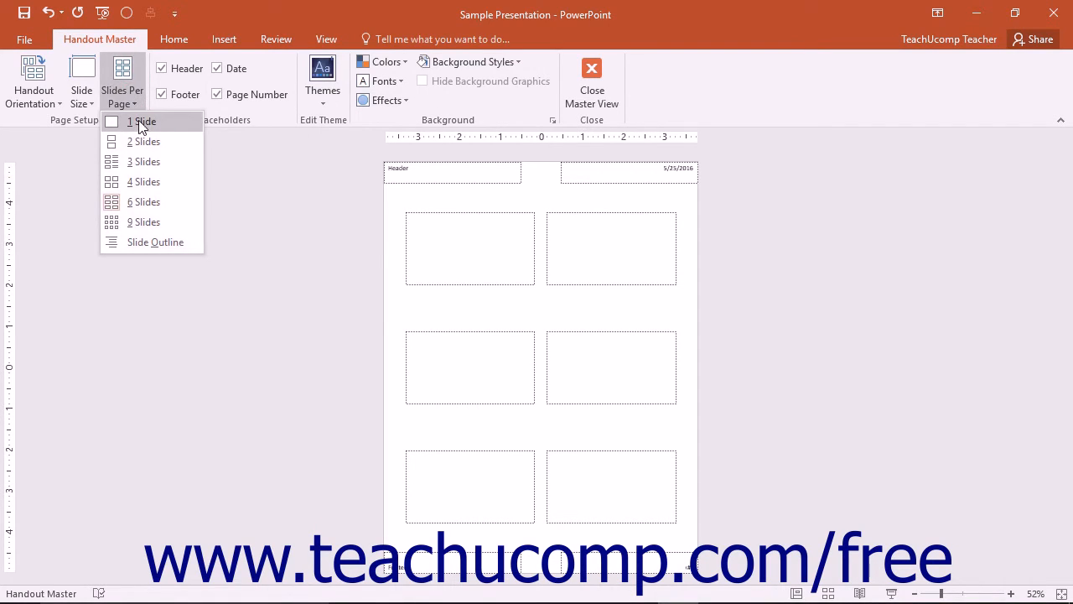
pyautogui.click(141, 121)
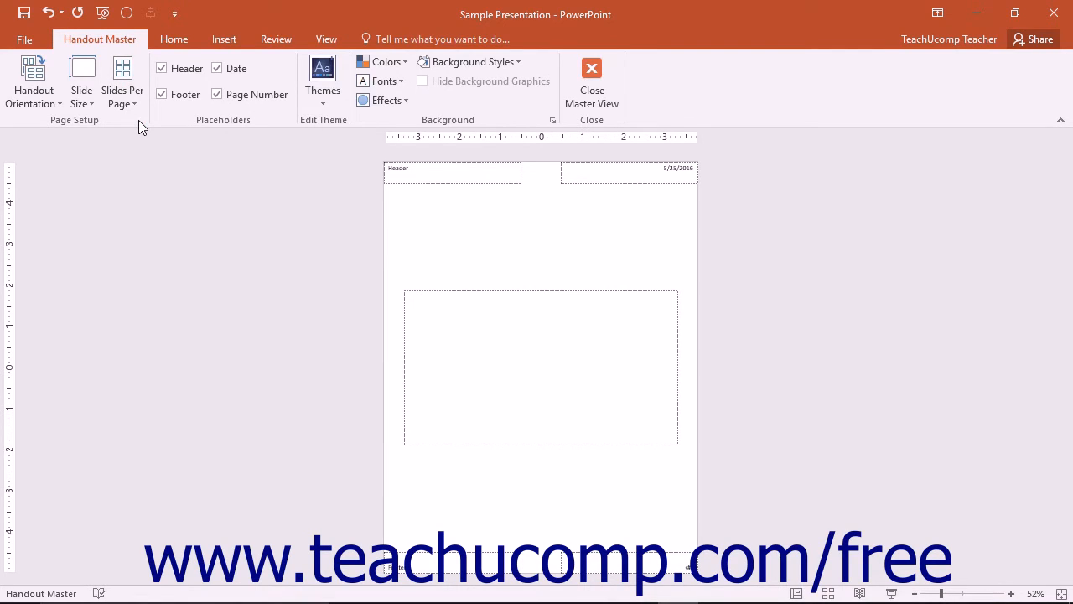
pyautogui.moveTo(379, 218)
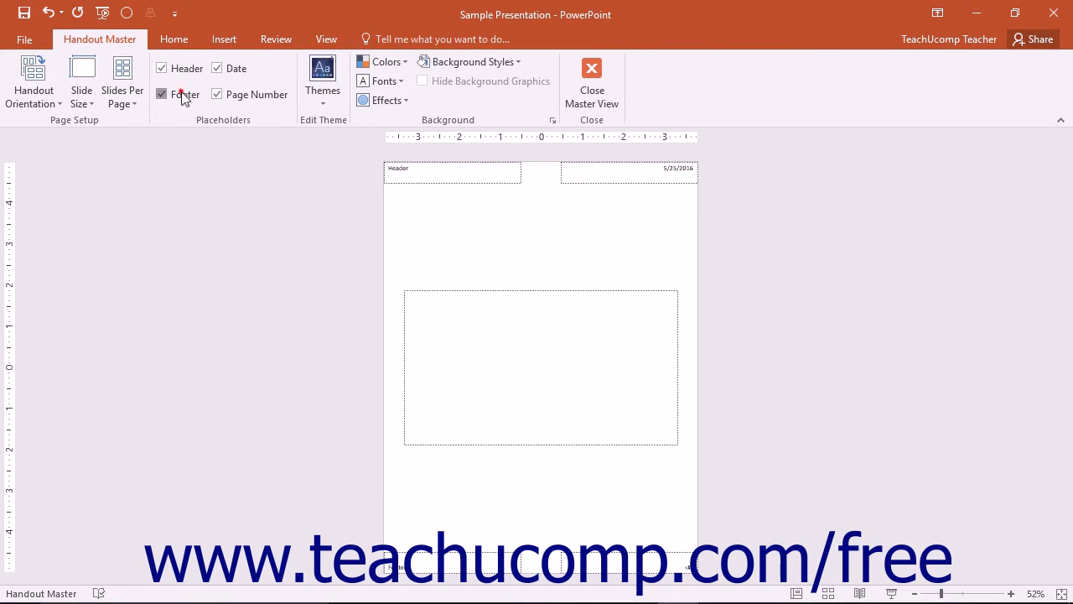
pyautogui.click(161, 94)
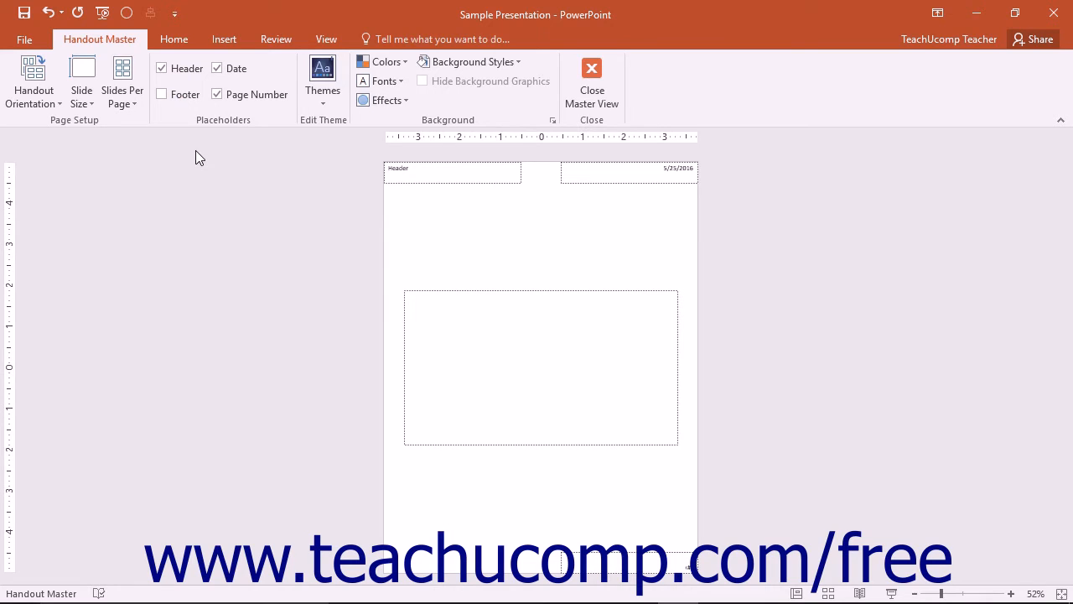
pyautogui.click(469, 60)
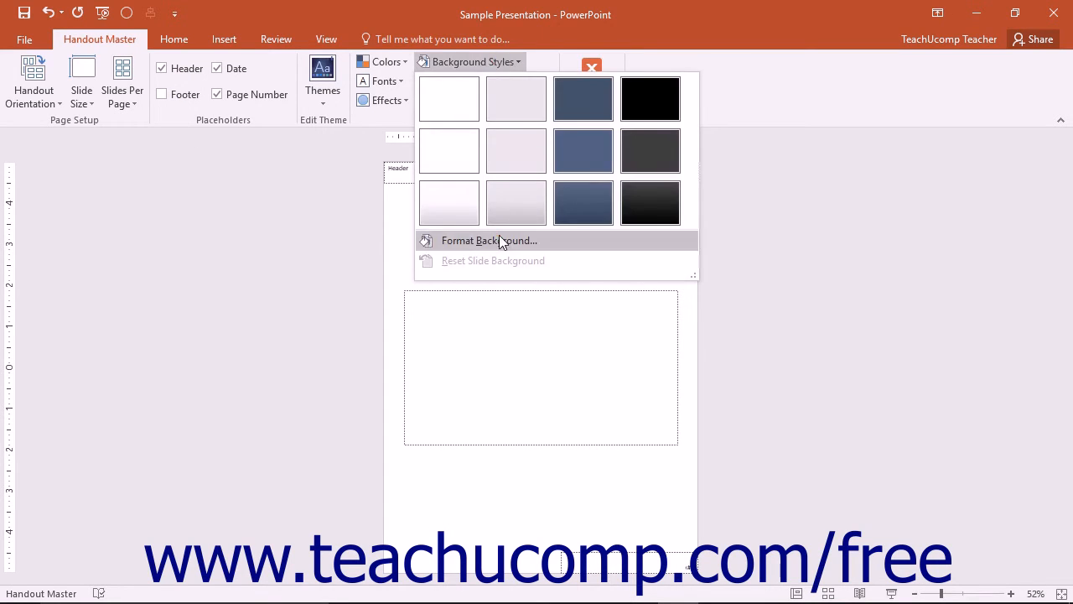
# Fill the handout background with the RCC Logo picture at 90% transparency via Format Background
pyautogui.click(489, 241)
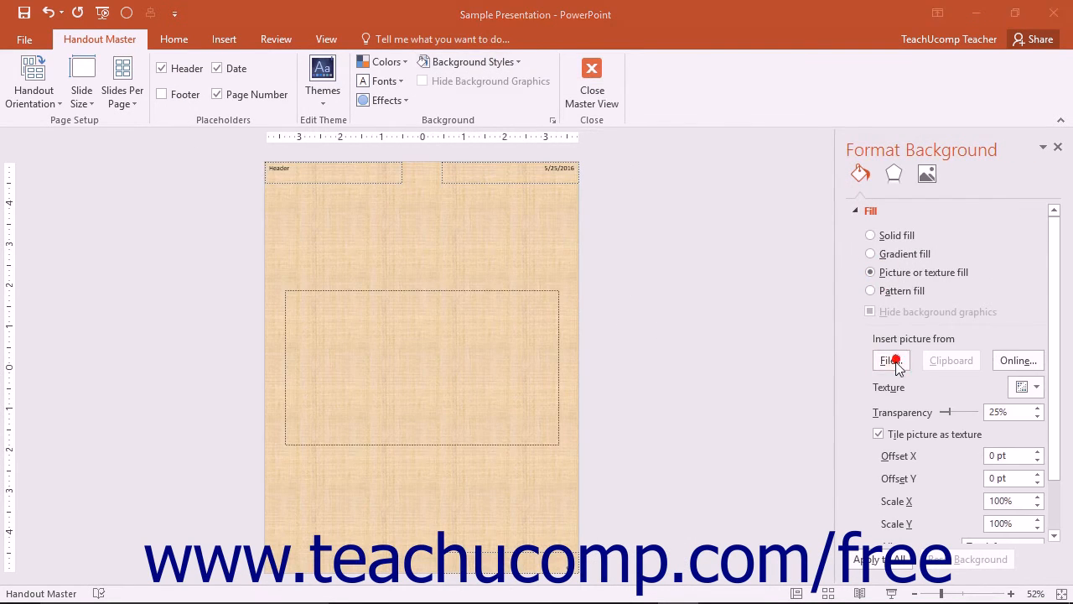
pyautogui.click(886, 359)
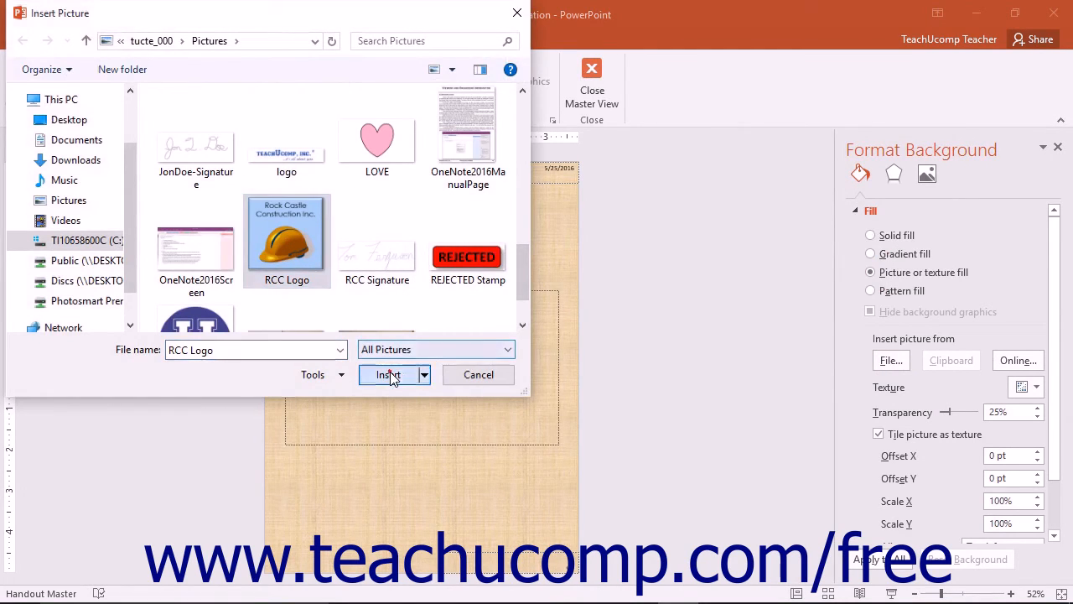
pyautogui.click(389, 376)
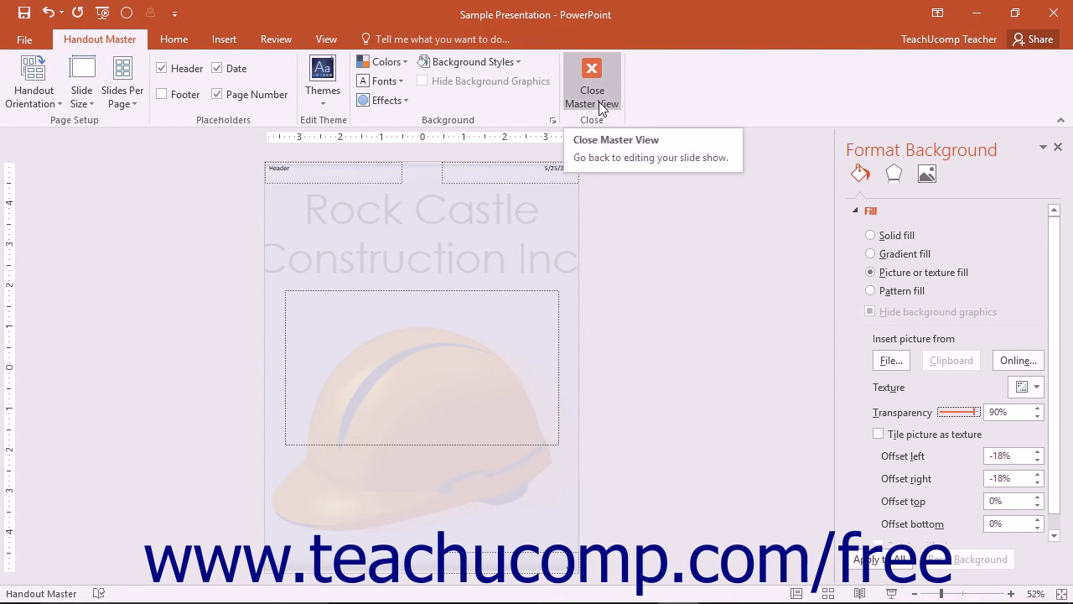
# Close Master View to return to normal slide editing
pyautogui.click(591, 80)
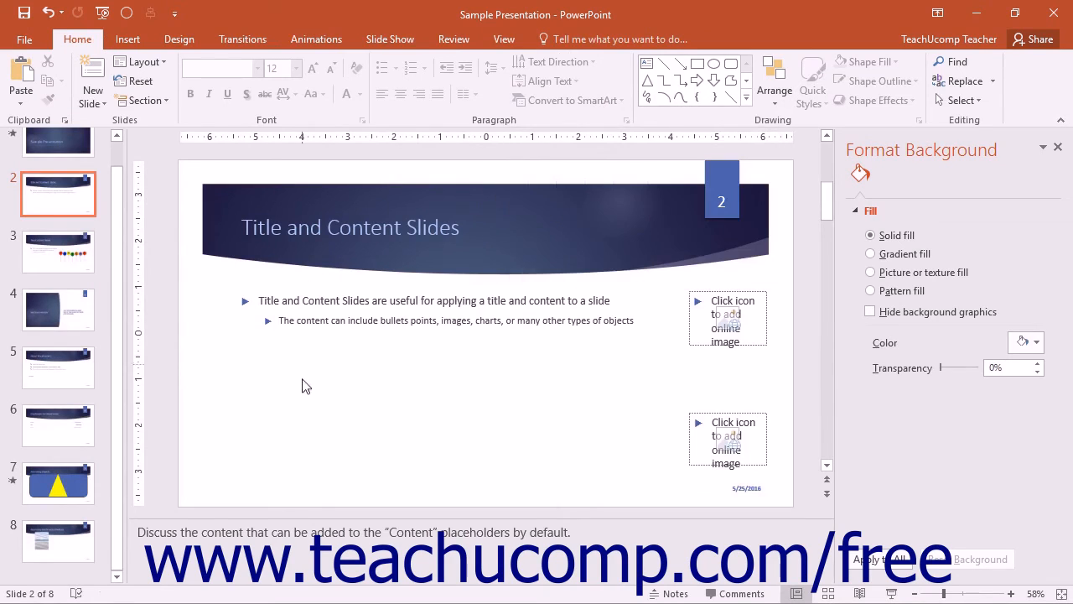
pyautogui.moveTo(302, 396)
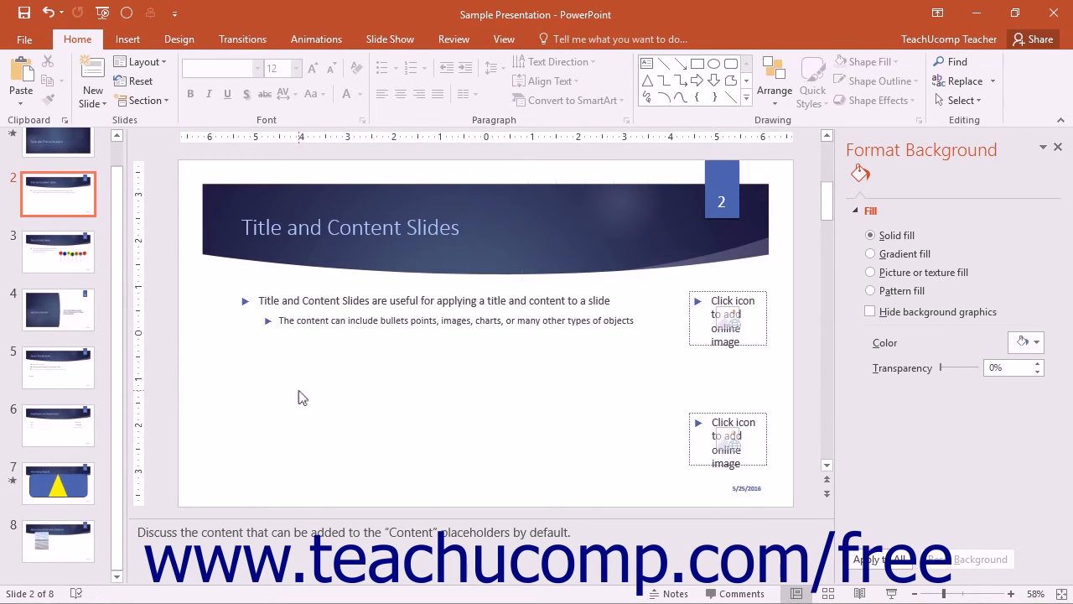